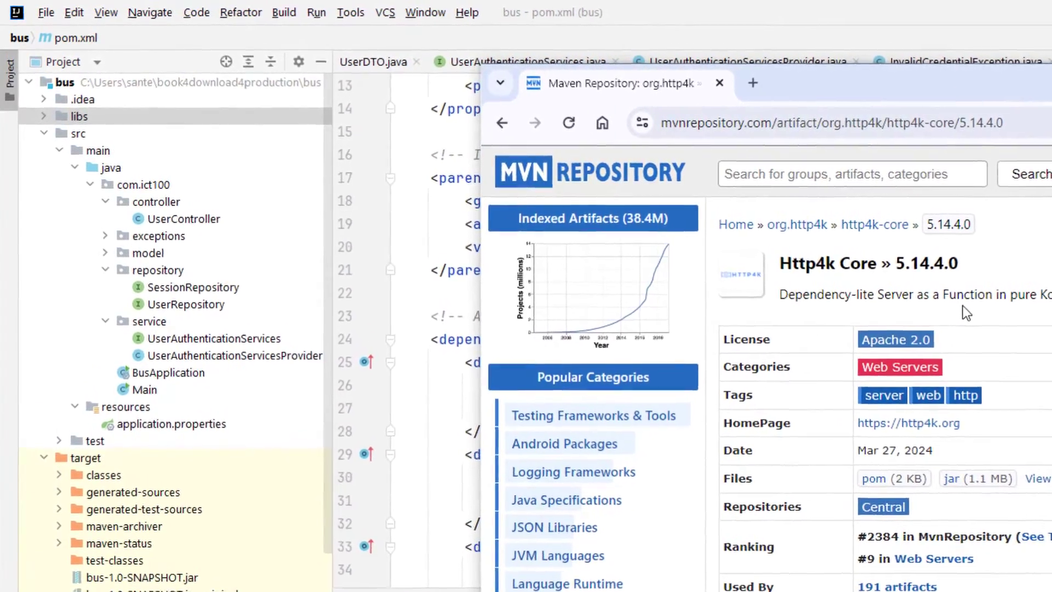
- Bring the IntelliJ IDEA window with pom.xml in front of the browser
{"action": "left_click", "coordinate": [718, 83]}
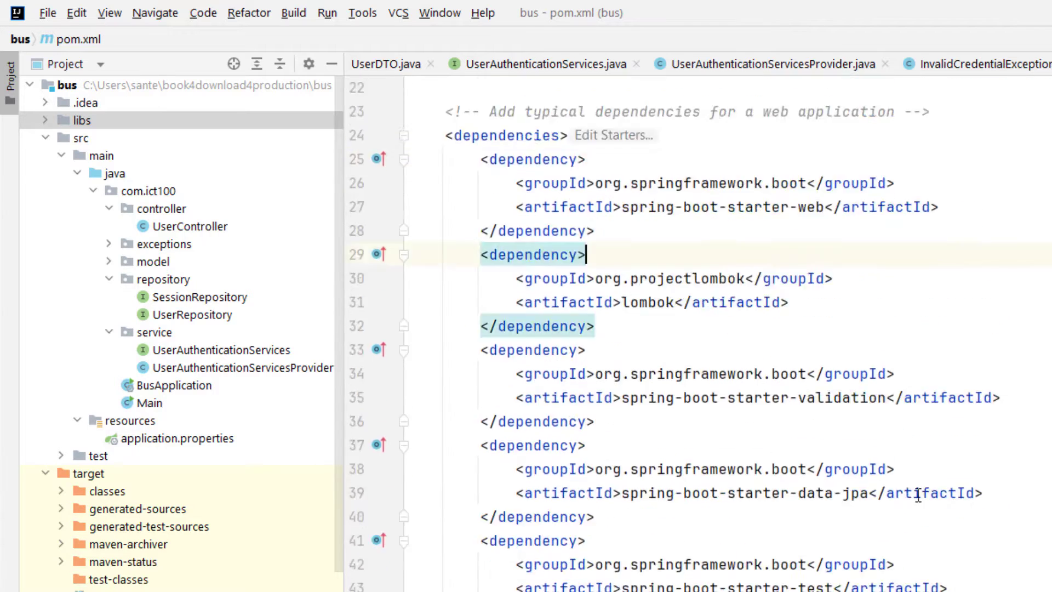
- Paste the mvn install:install-file command after the mysql dependency in pom.xml
{"action": "scroll", "scroll_direction": "down", "scroll_amount": 3}
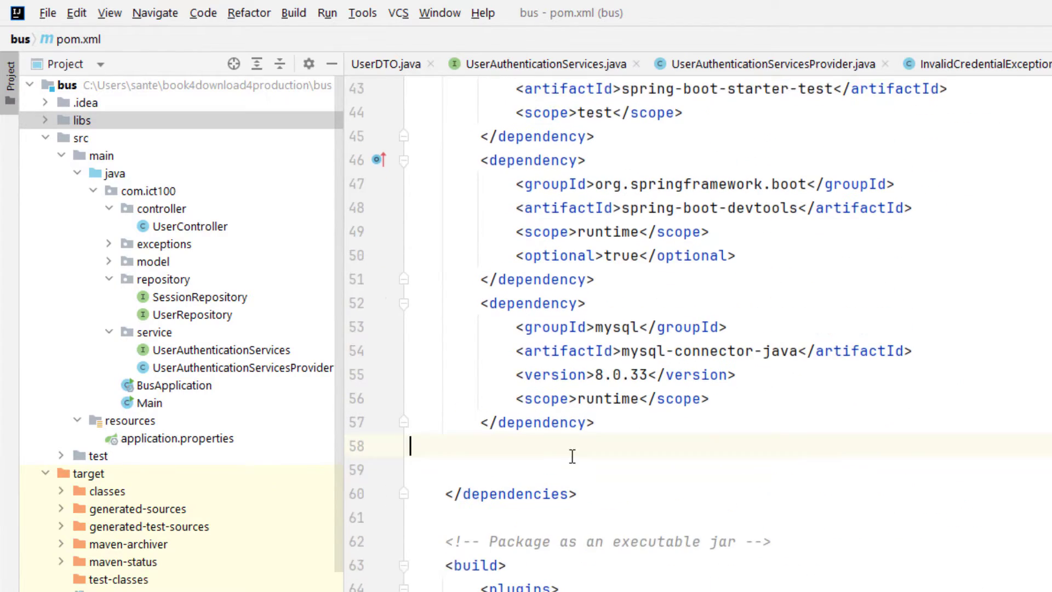
{"action": "type", "text": "mvn install:install-file -Dfile=path/to/your.jar -DgroupId=your.groupId -DartifactId=your.artifactId -Dversion=your.version -Dpac"}
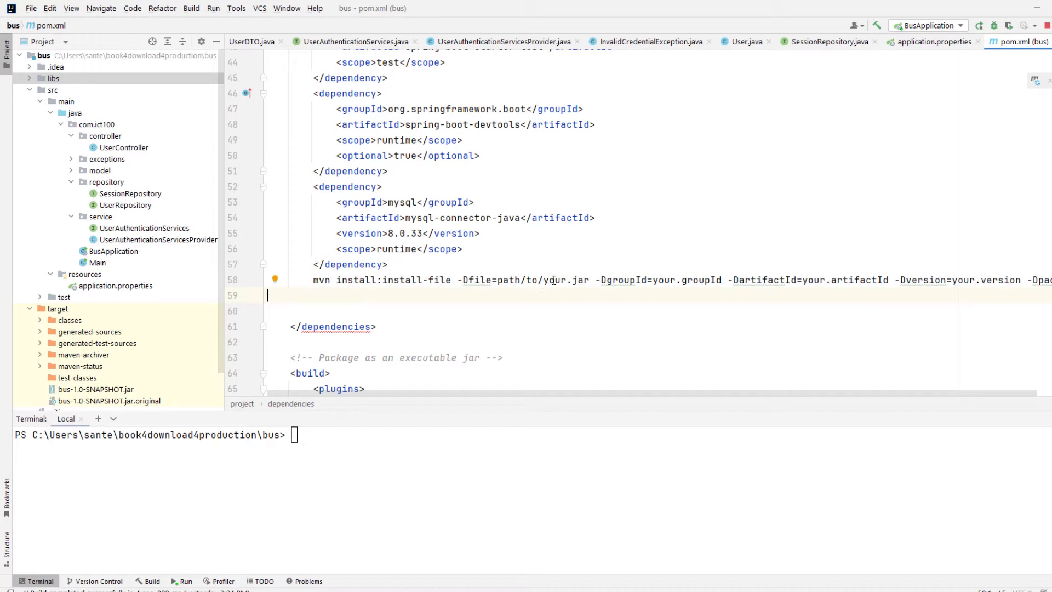
{"action": "scroll", "scroll_direction": "right", "scroll_amount": 3}
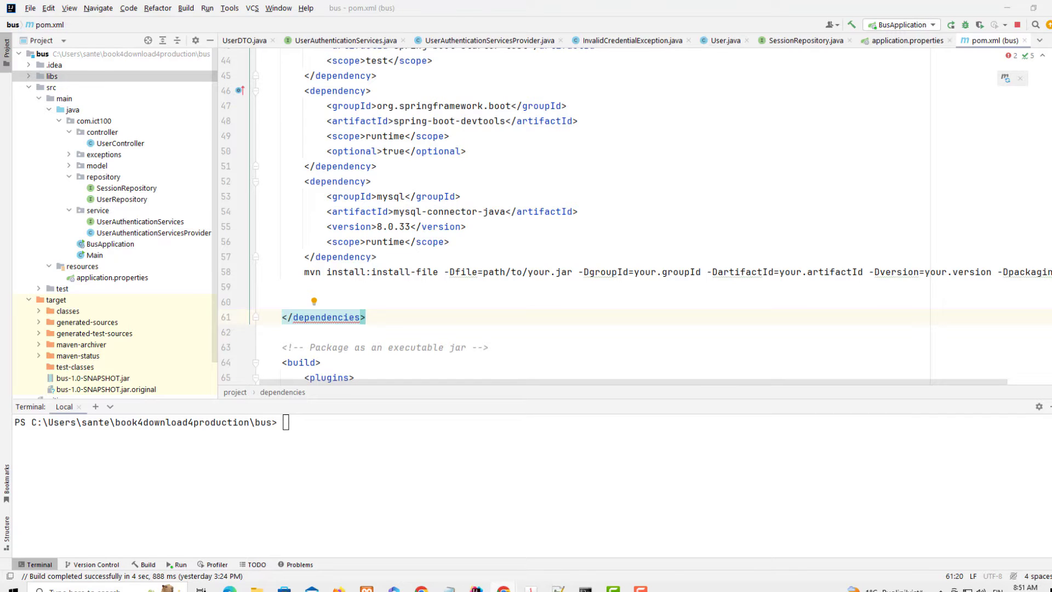
{"action": "mouse_move", "coordinate": [677, 226]}
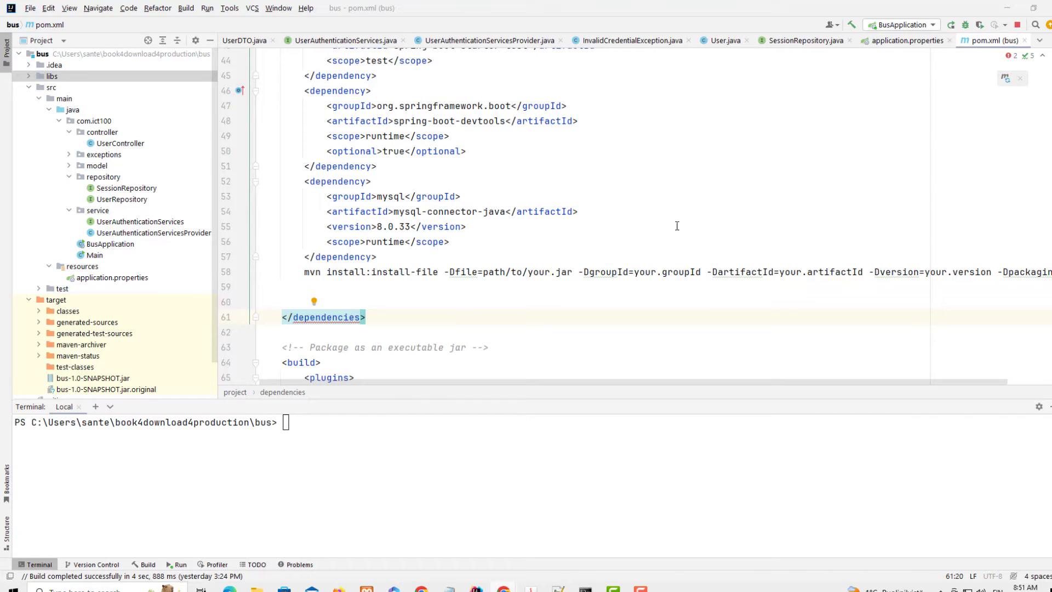
{"action": "mouse_move", "coordinate": [643, 182]}
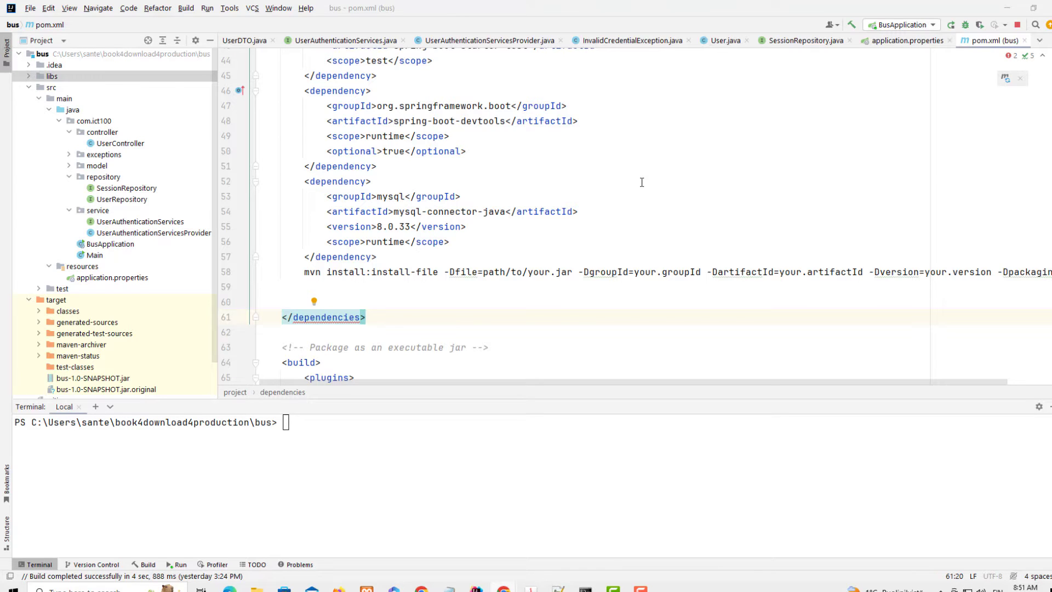
{"action": "mouse_move", "coordinate": [990, 98]}
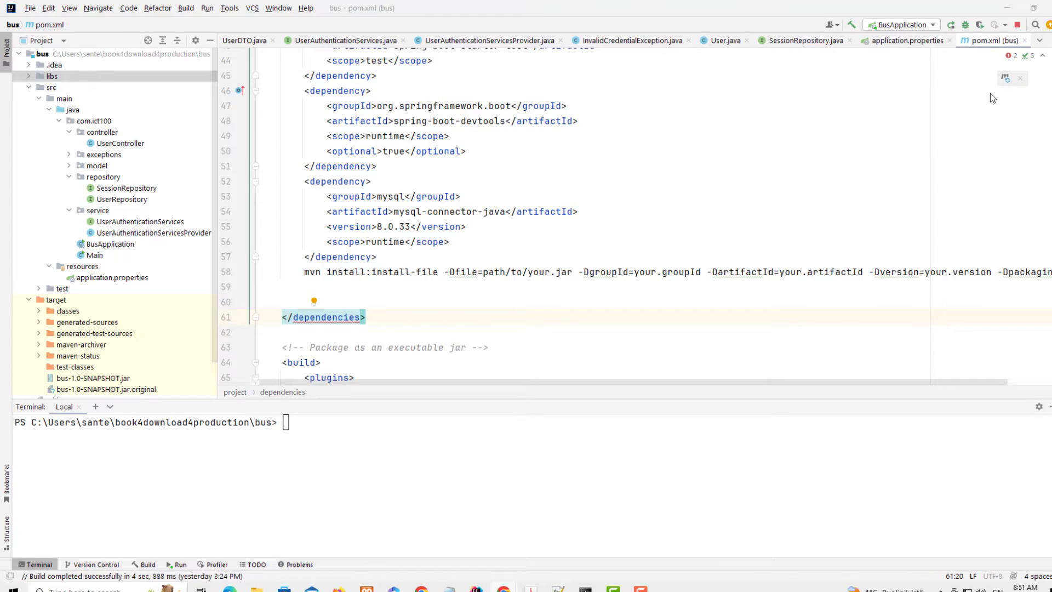
{"action": "double_click", "coordinate": [311, 271]}
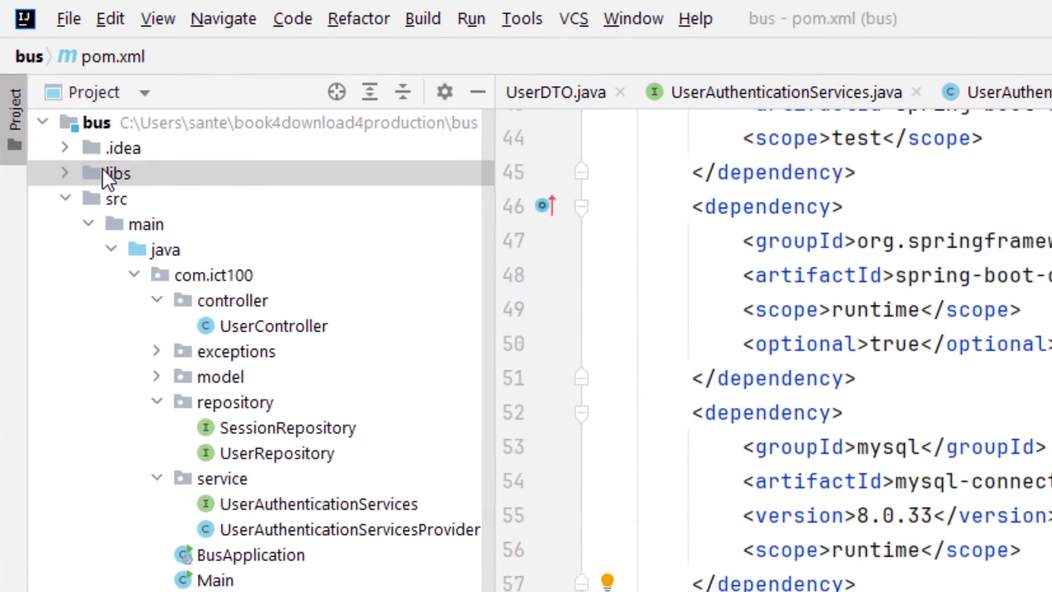
- Expand the libs folder to show json-jackson-2.0-m10-sources.jar
{"action": "right_click", "coordinate": [114, 173]}
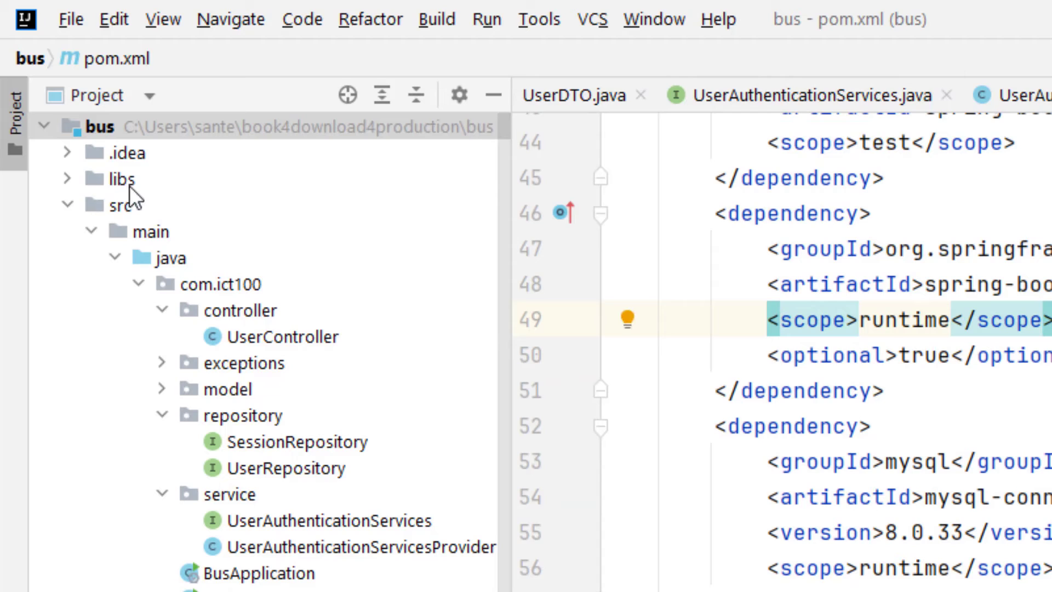
{"action": "mouse_move", "coordinate": [89, 199]}
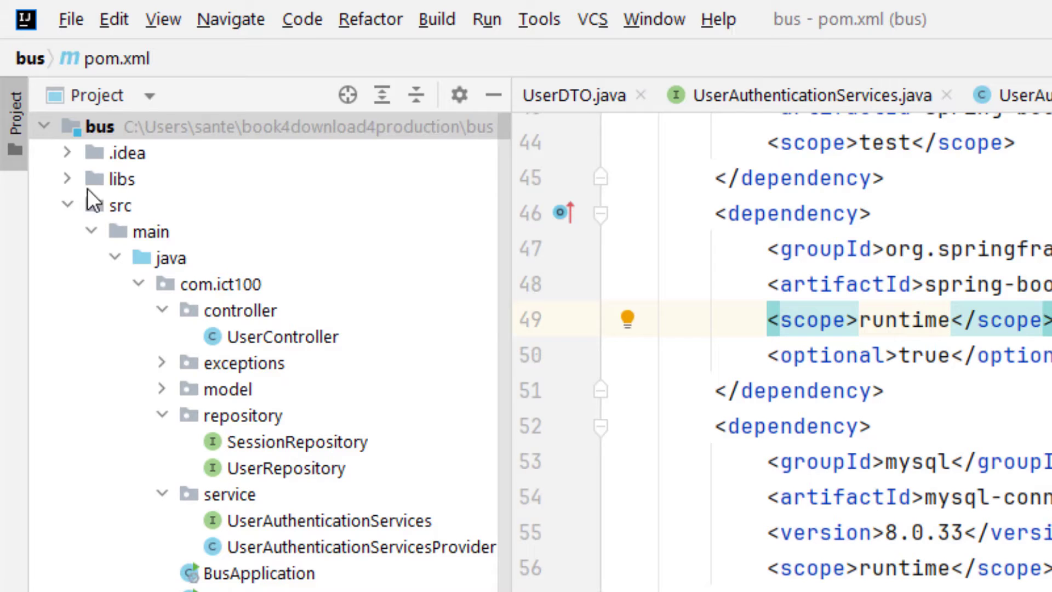
{"action": "left_click", "coordinate": [68, 179]}
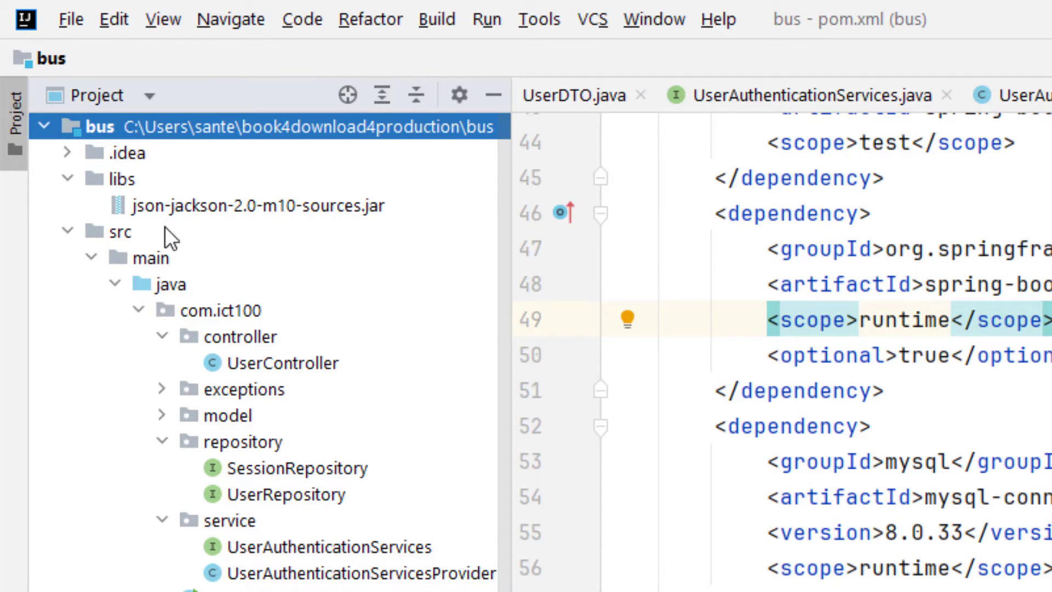
{"action": "mouse_move", "coordinate": [250, 237]}
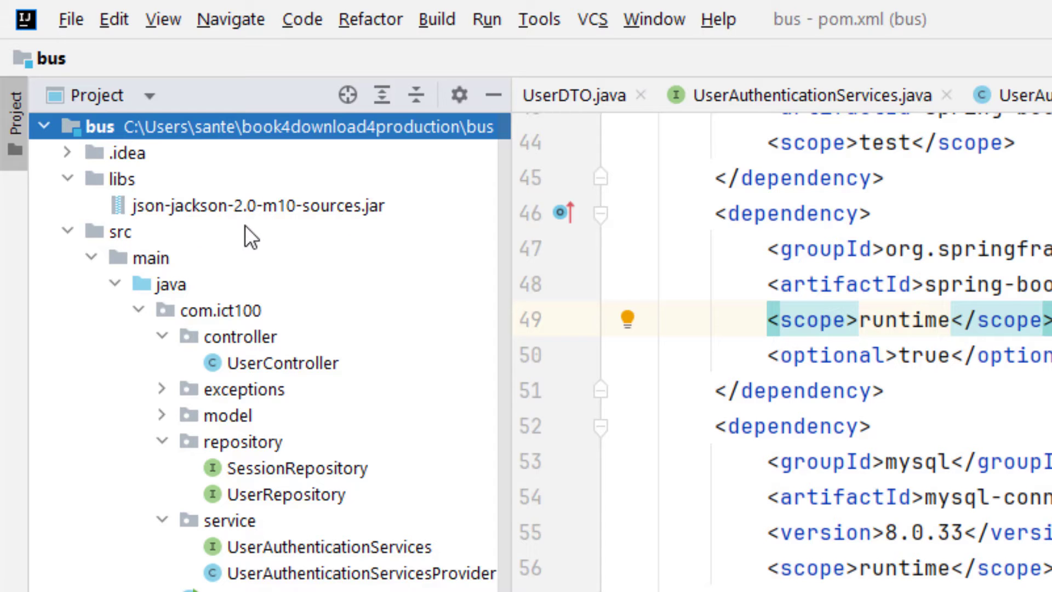
{"action": "mouse_move", "coordinate": [197, 237]}
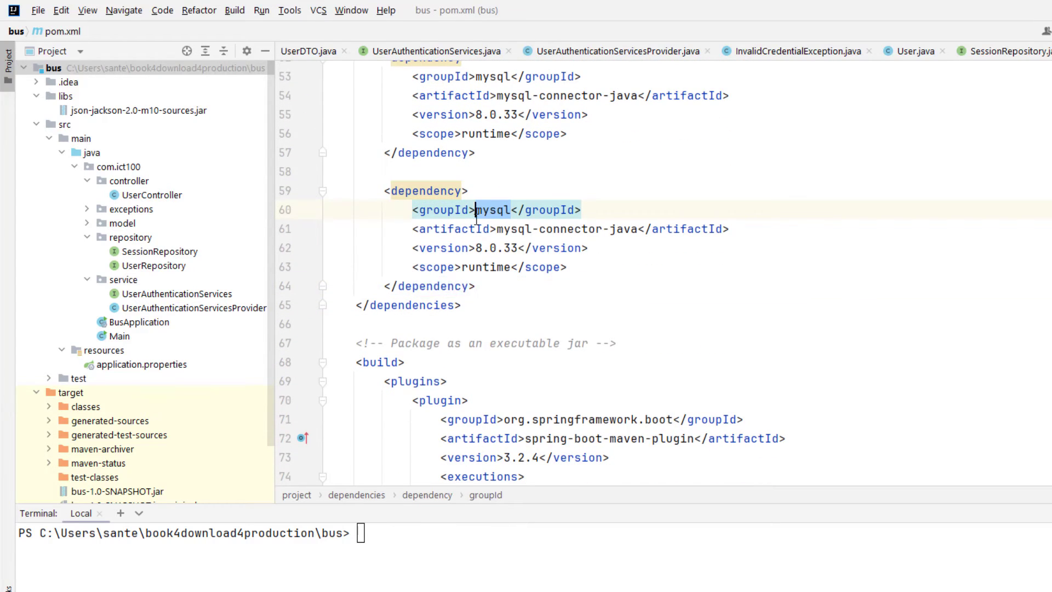
- Add an ict100 json-jackson 1.0 dependency with system scope and an empty systemPath
{"action": "type", "text": "ict100"}
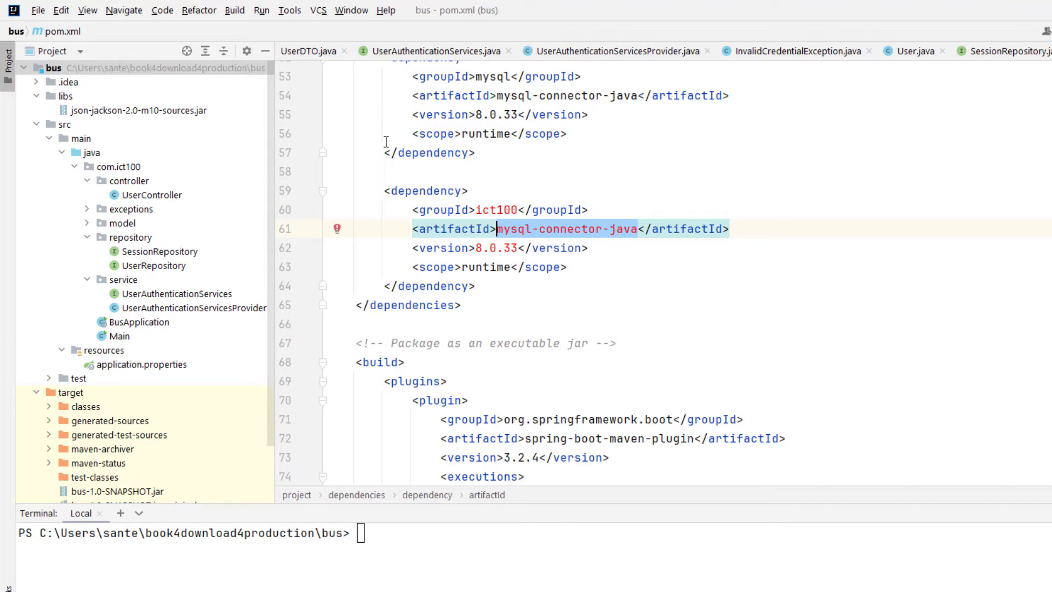
{"action": "type", "text": "json-"}
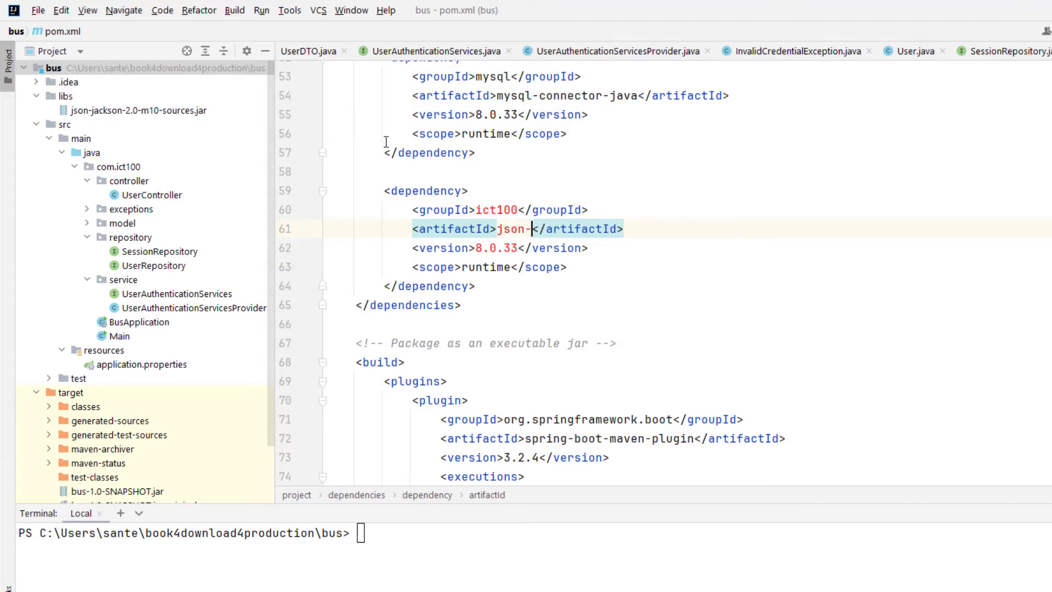
{"action": "type", "text": "jack"}
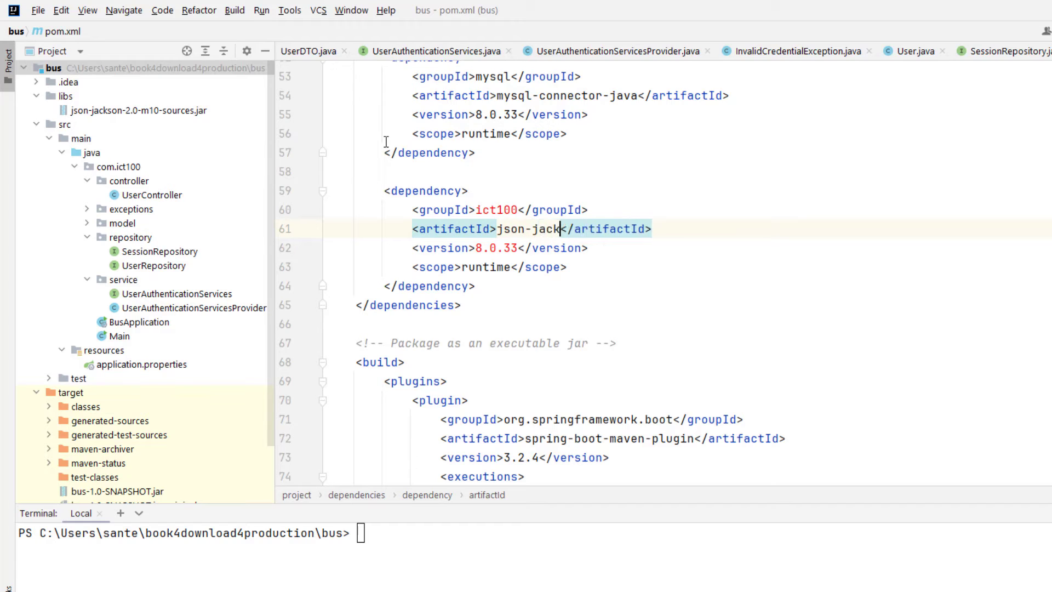
{"action": "type", "text": "son"}
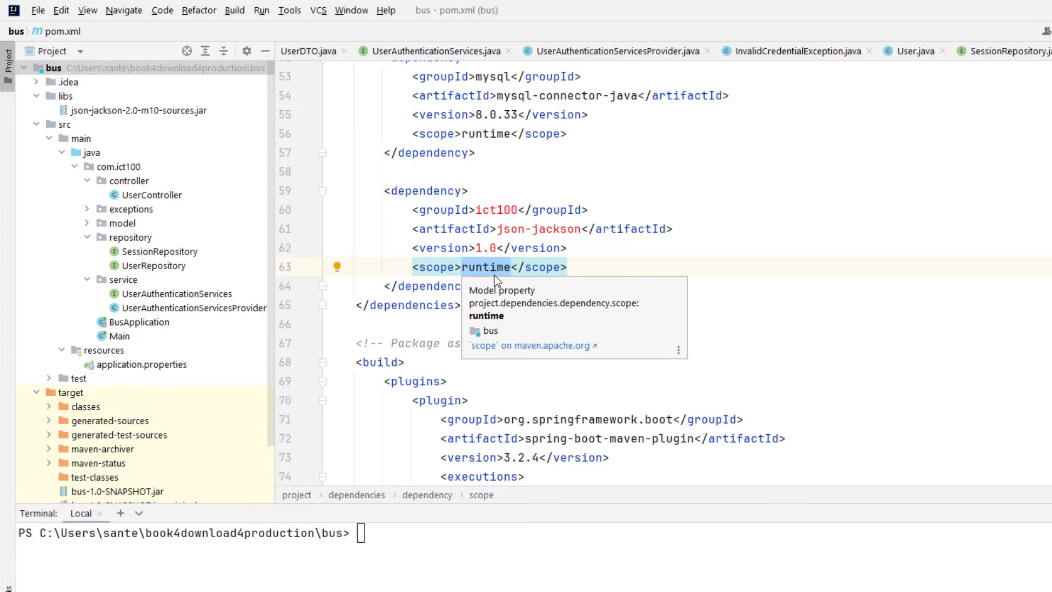
{"action": "mouse_move", "coordinate": [434, 267]}
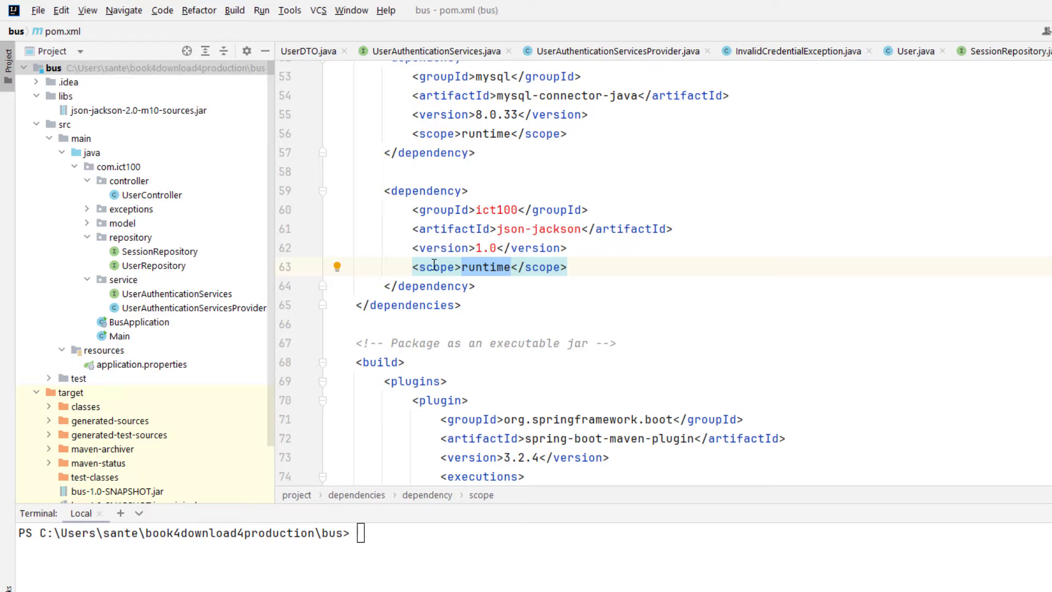
{"action": "type", "text": "system"}
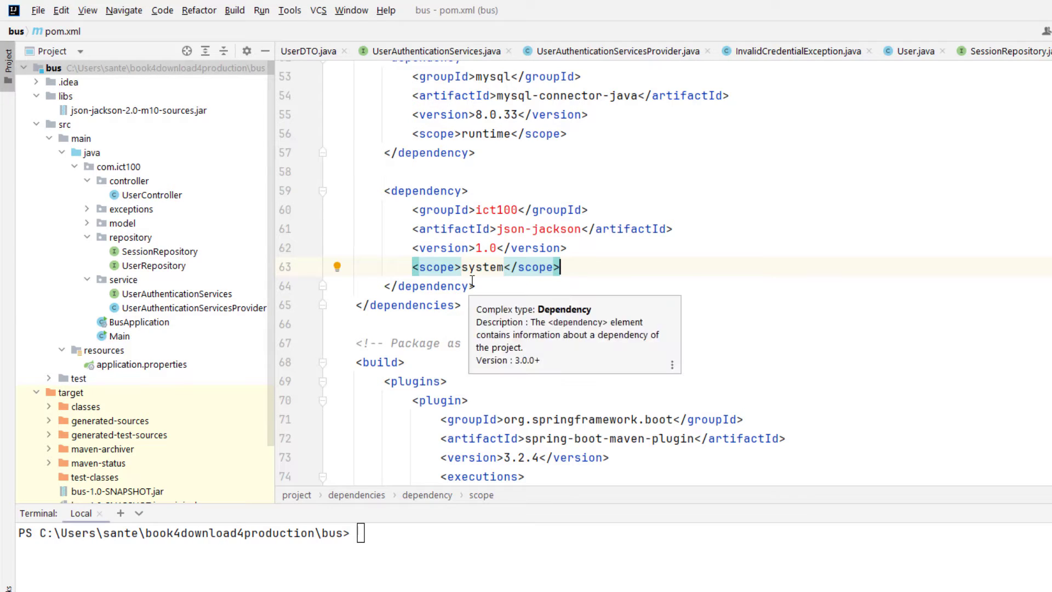
{"action": "mouse_move", "coordinate": [572, 266]}
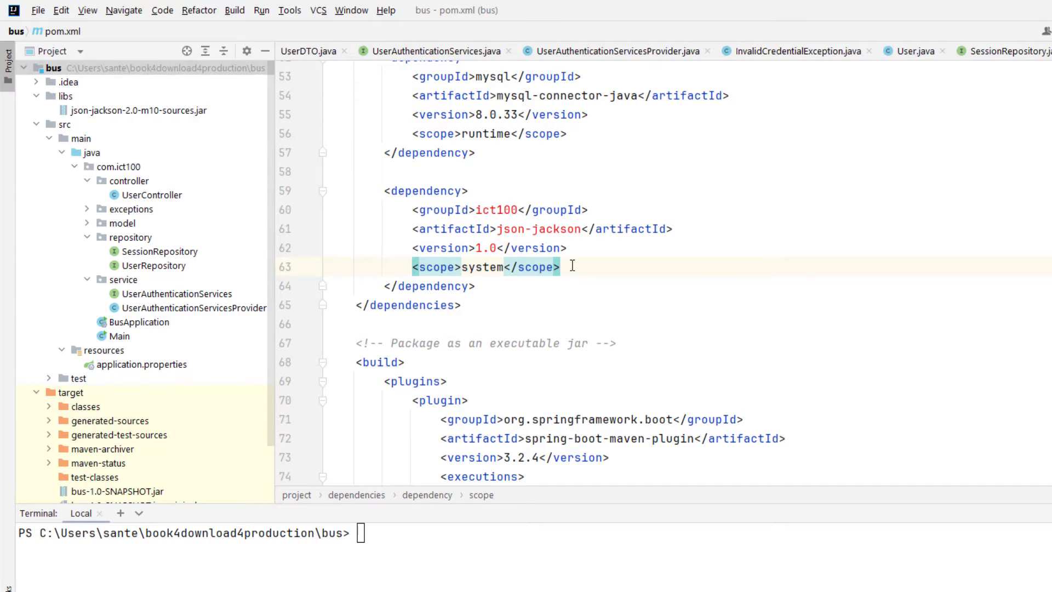
{"action": "type", "text": "<systemPath></systemPath>"}
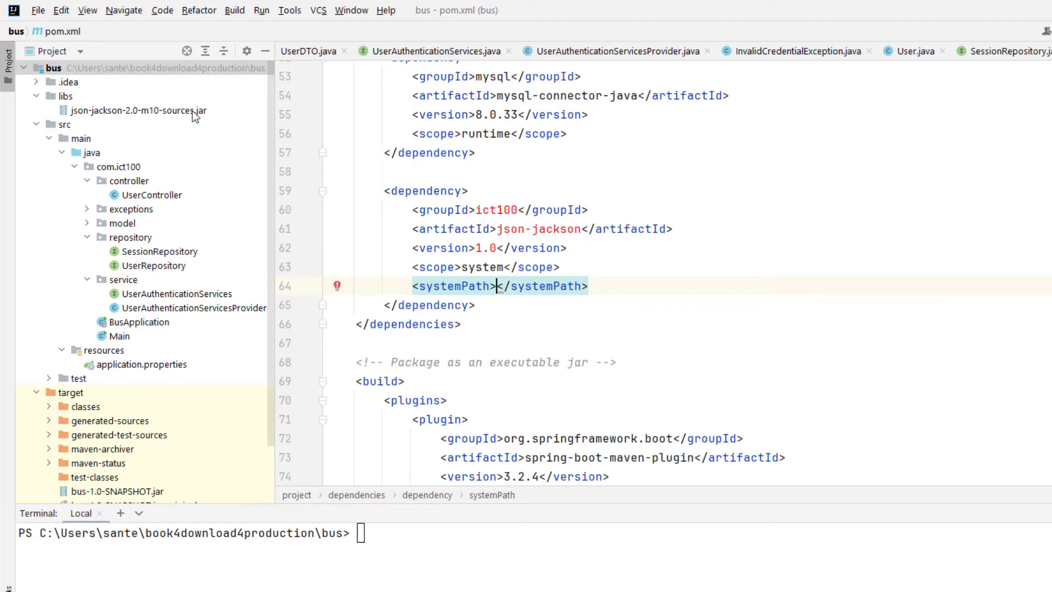
{"action": "mouse_move", "coordinate": [218, 133]}
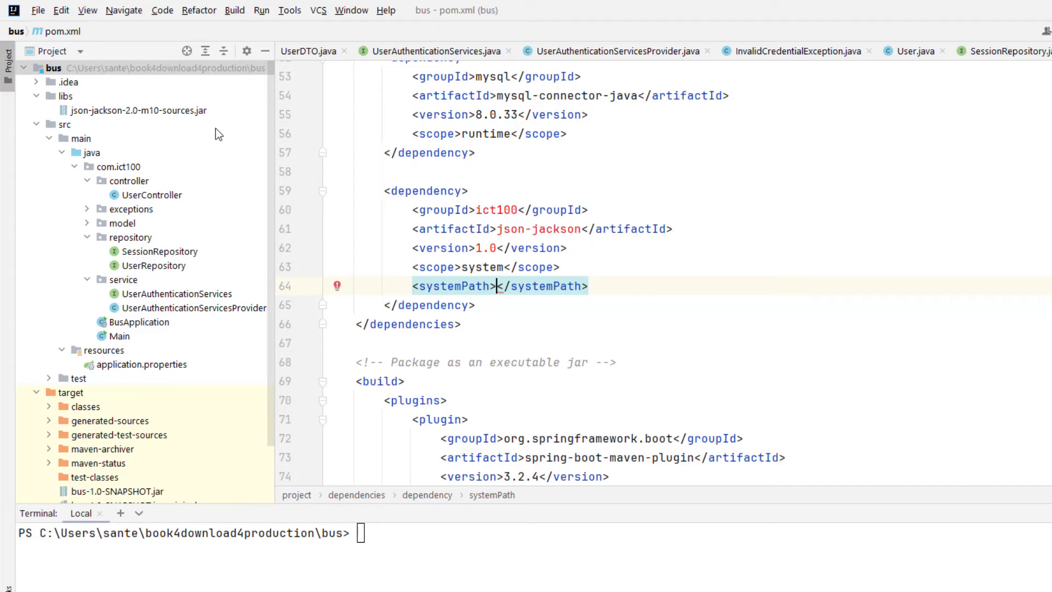
- Fill systemPath with ${basedir}/libs/json-jackson-2.0-m10-sources.jar
{"action": "type", "text": "${}}"}
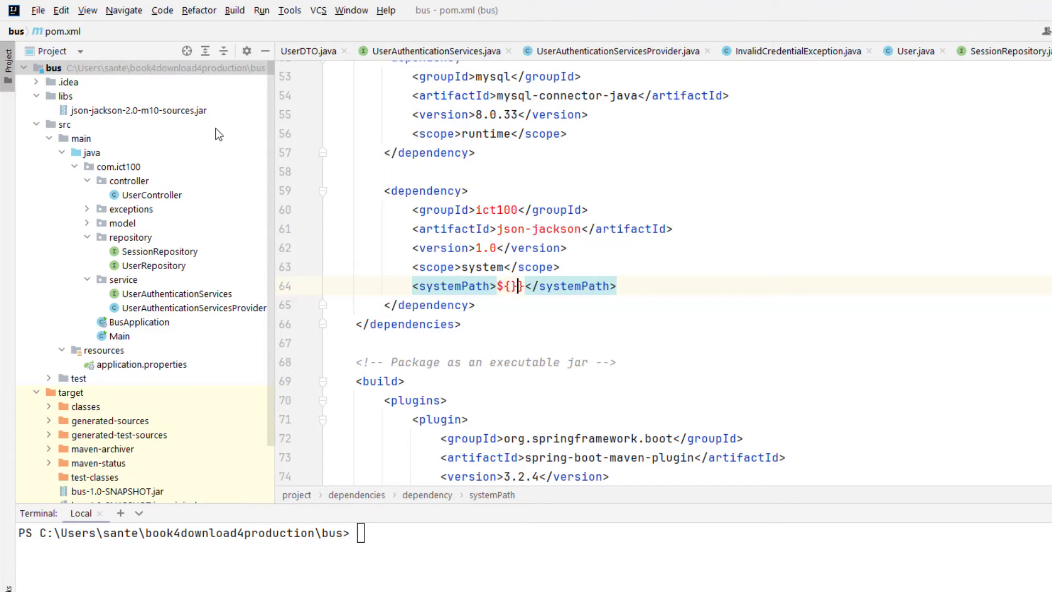
{"action": "type", "text": "basi"}
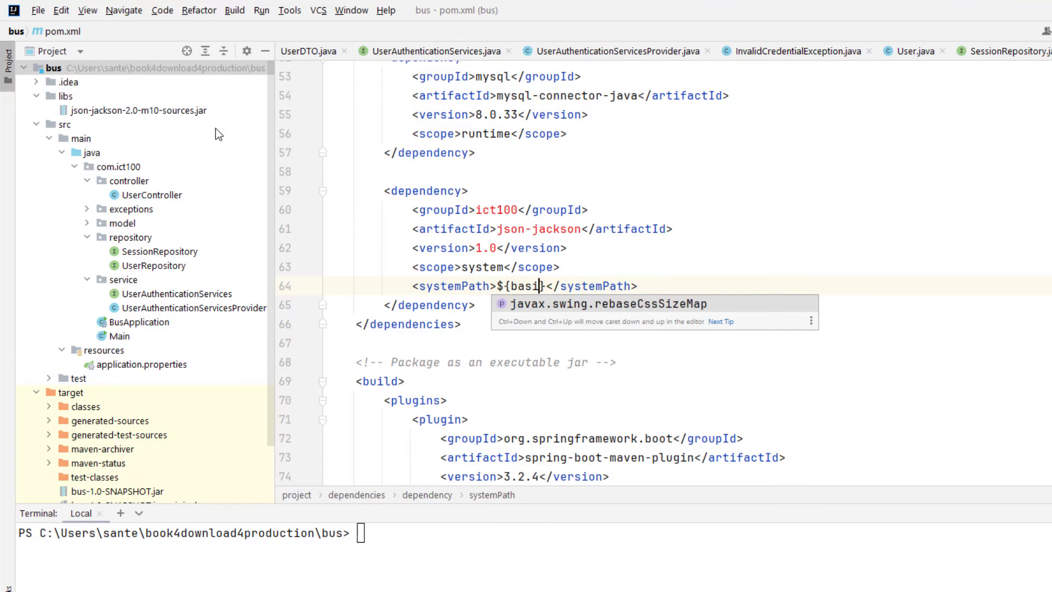
{"action": "type", "text": "edir"}
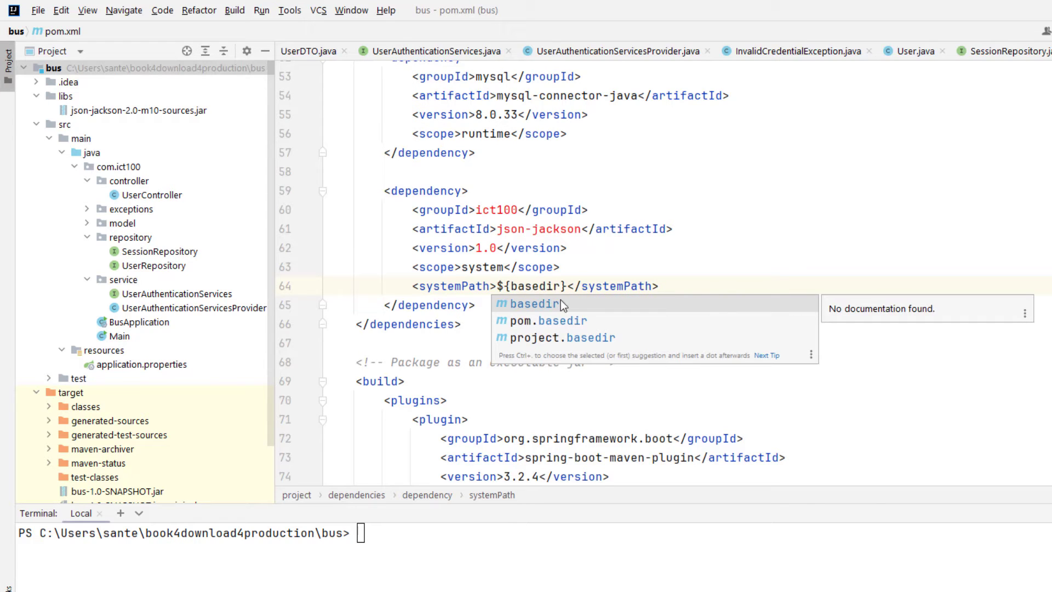
{"action": "type", "text": "/l"}
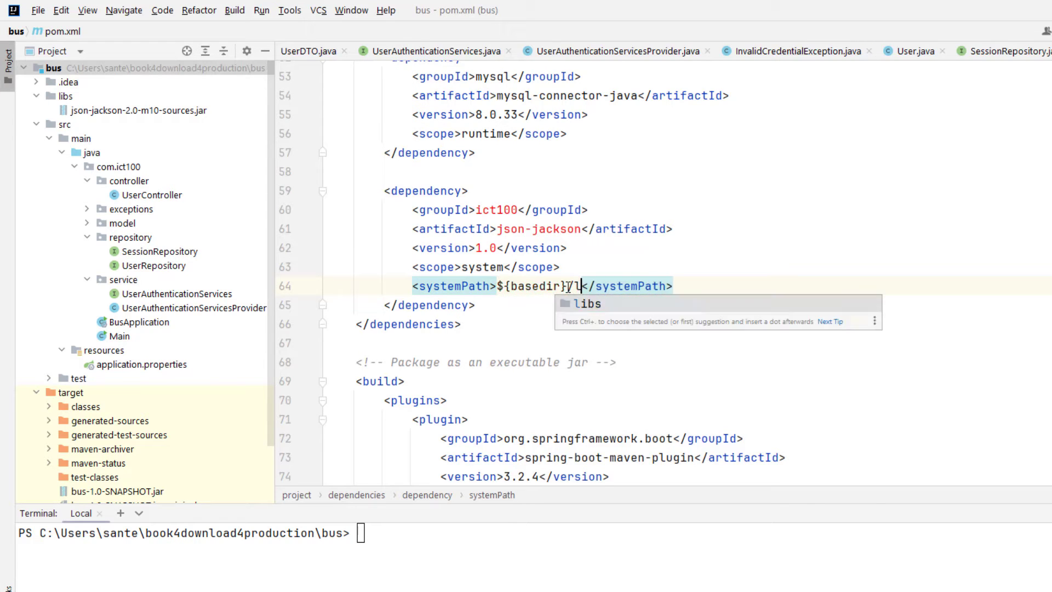
{"action": "type", "text": "ibs/json-jackson-2.0-m10-sources.jar"}
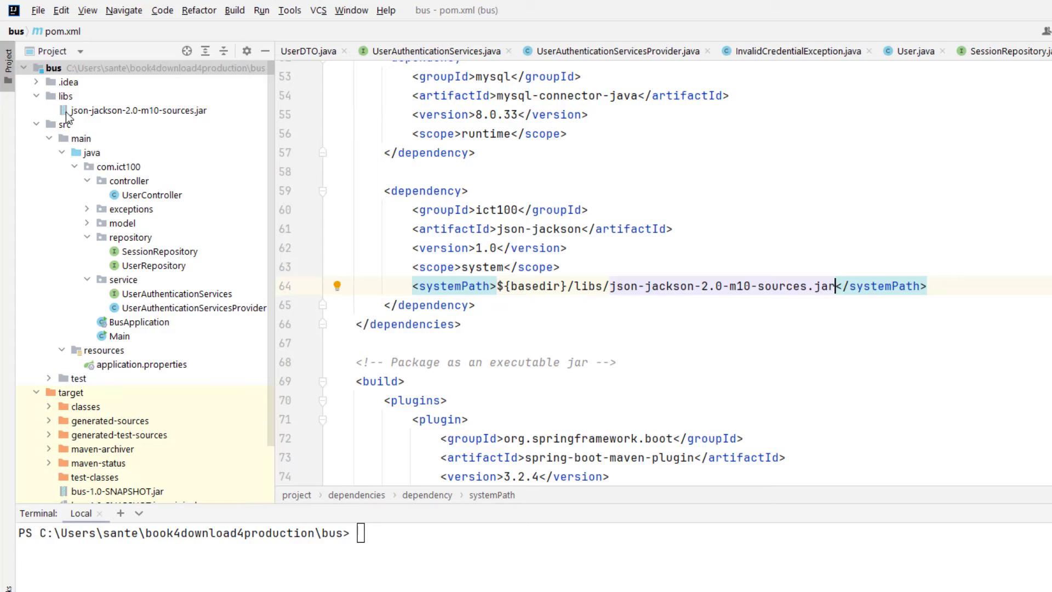
{"action": "mouse_move", "coordinate": [94, 124]}
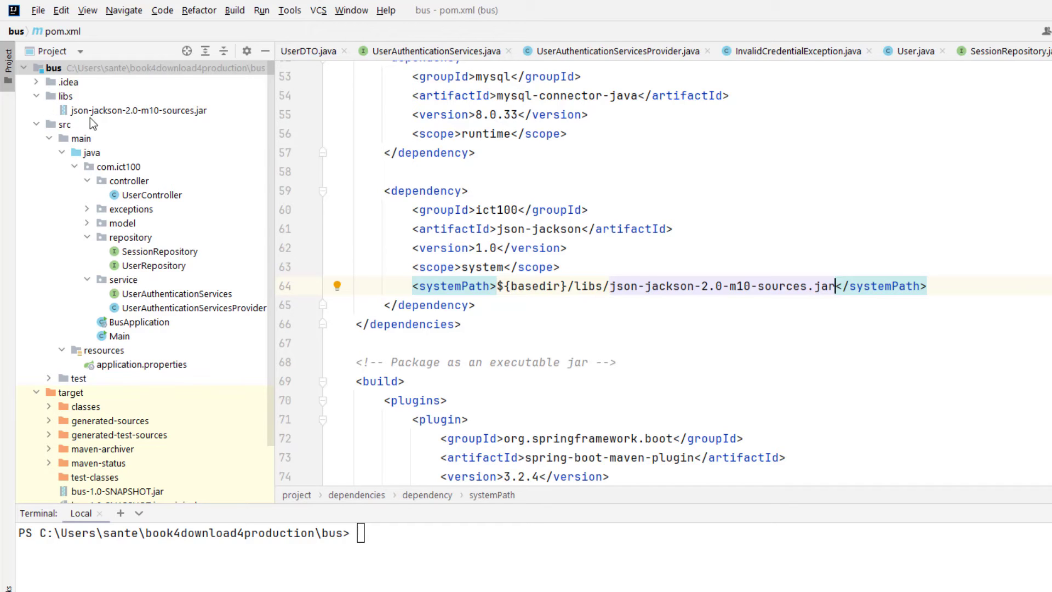
{"action": "mouse_move", "coordinate": [228, 138]}
{"action": "type", "text": "mvn"}
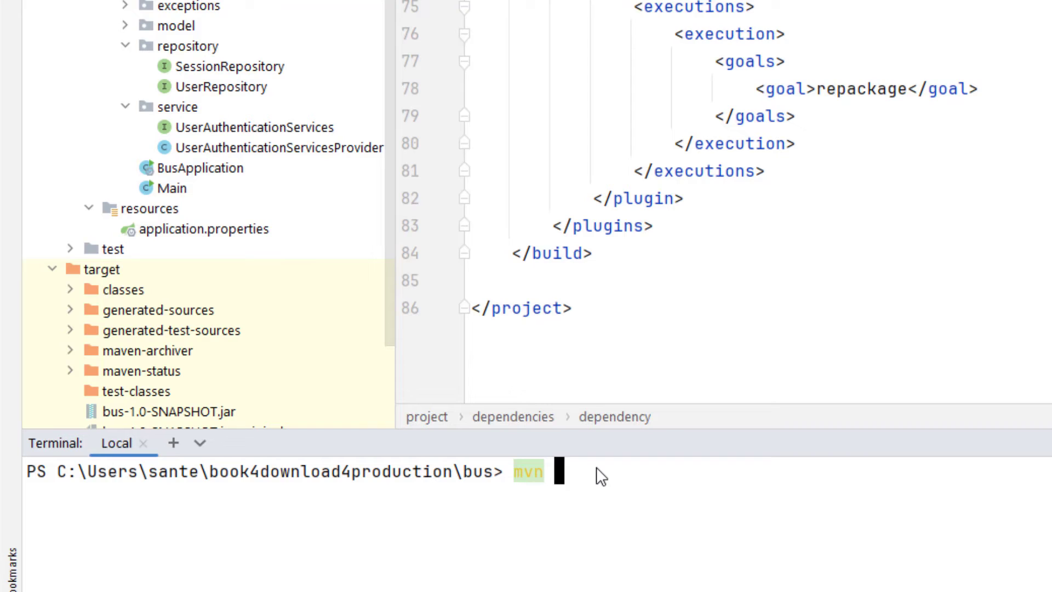
- Run mvn clean install in the terminal, then rerun it to see the systemPath warning
{"action": "type", "text": "clean"}
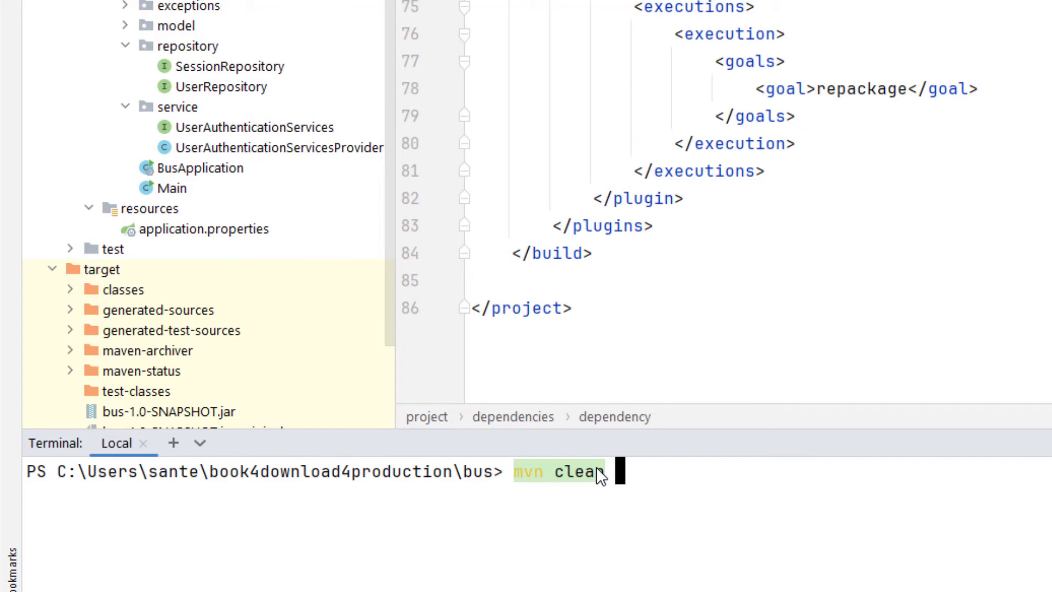
{"action": "type", "text": "install"}
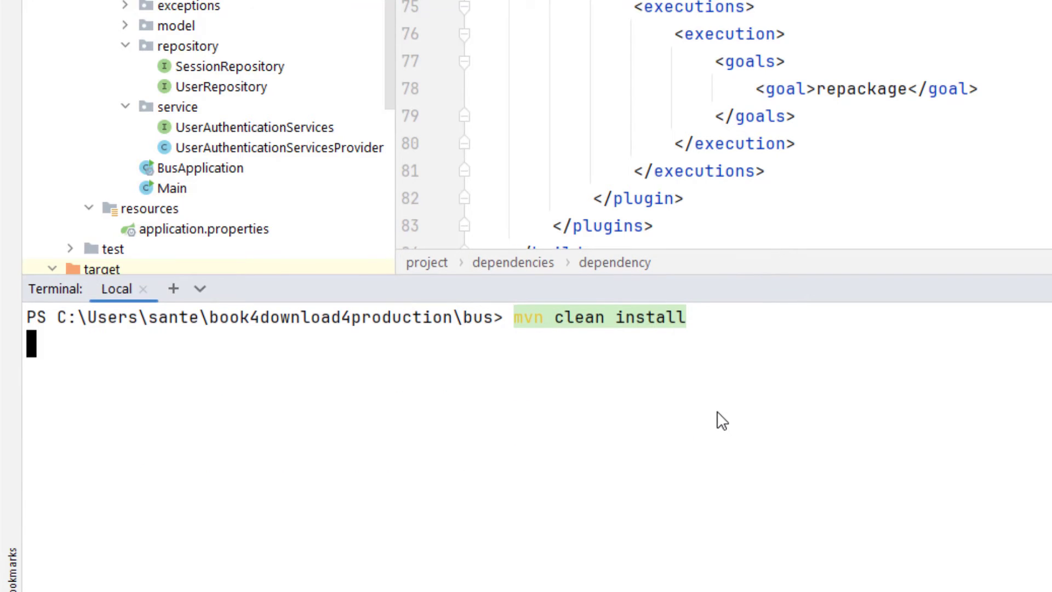
{"action": "key", "text": "Enter"}
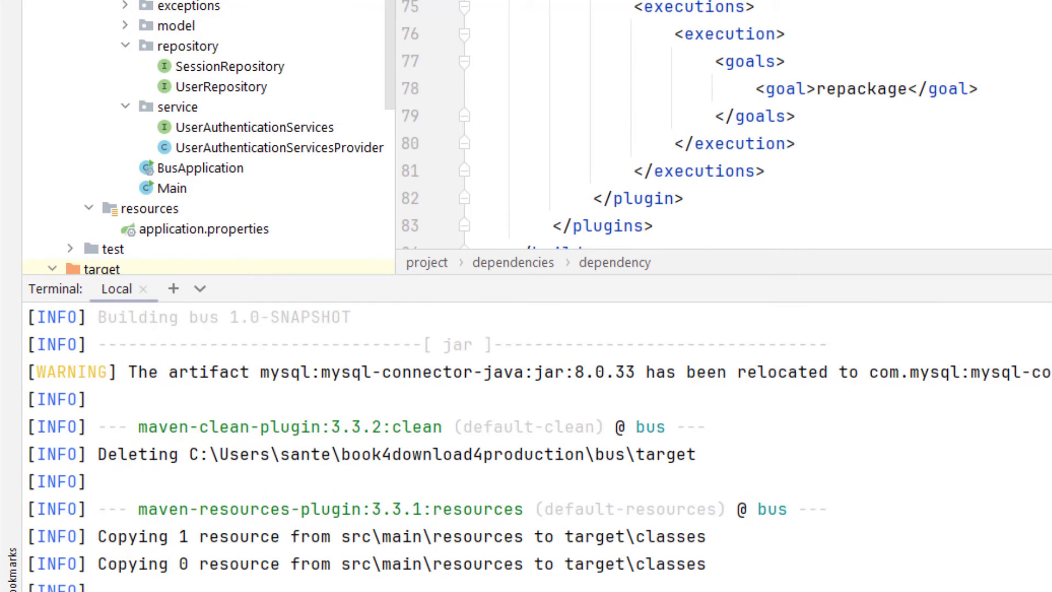
{"action": "scroll", "scroll_direction": "down", "scroll_amount": 3}
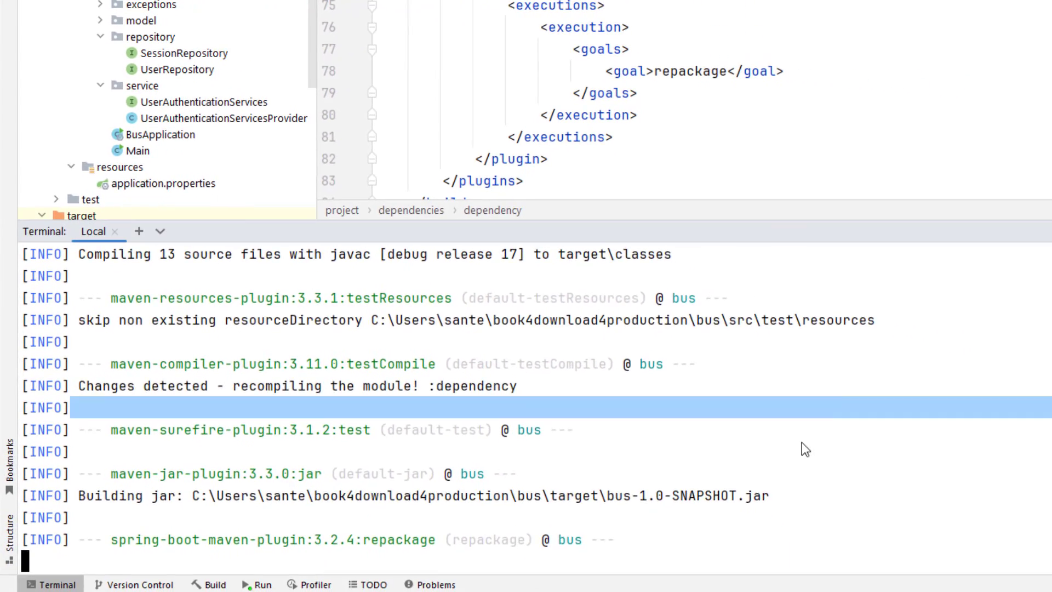
{"action": "type", "text": "mvn clean install"}
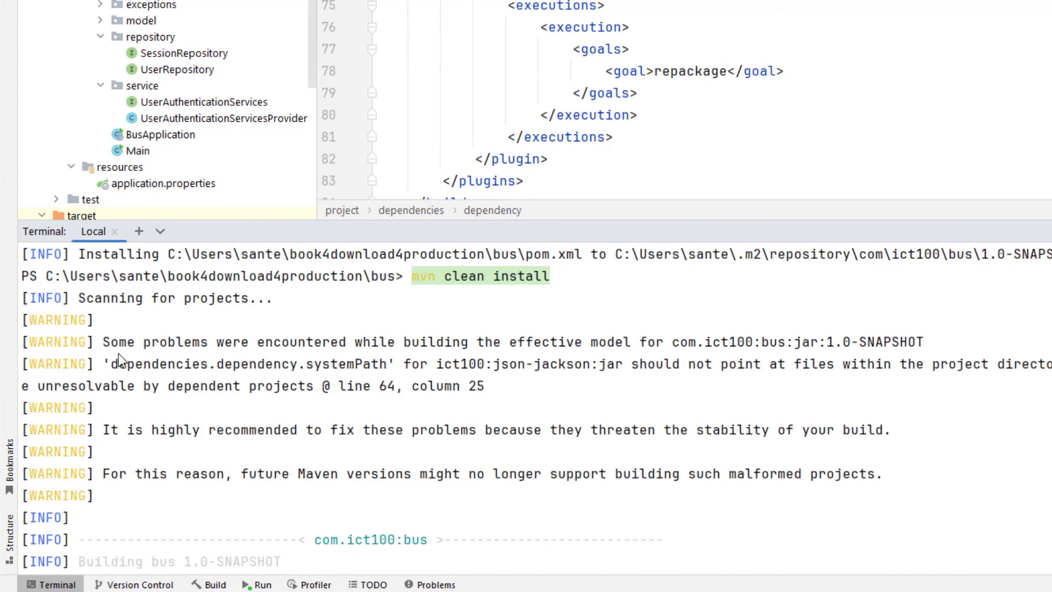
{"action": "scroll", "scroll_direction": "down", "scroll_amount": 3}
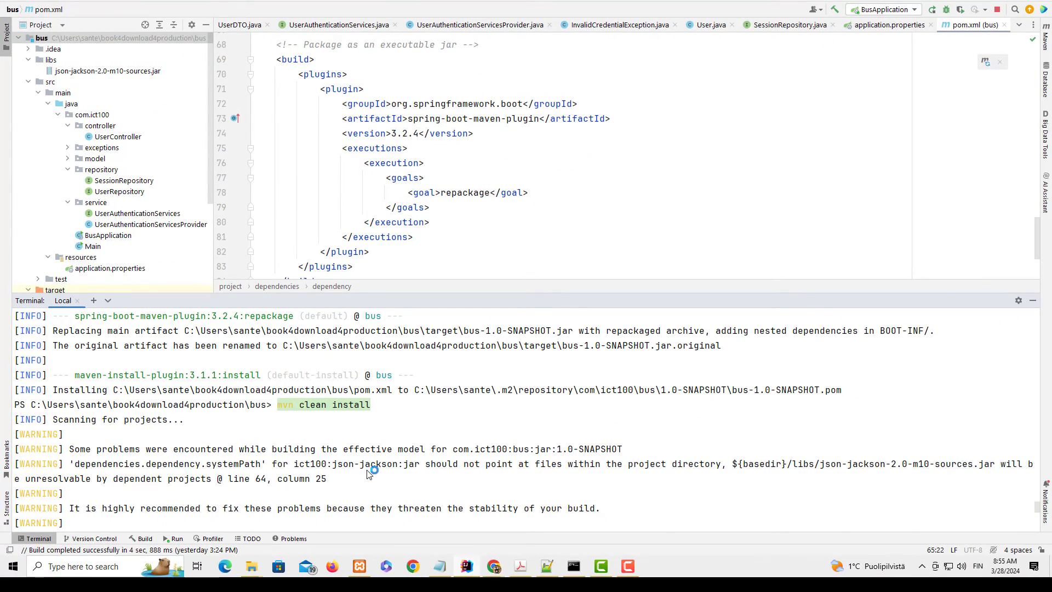
{"action": "mouse_move", "coordinate": [787, 474]}
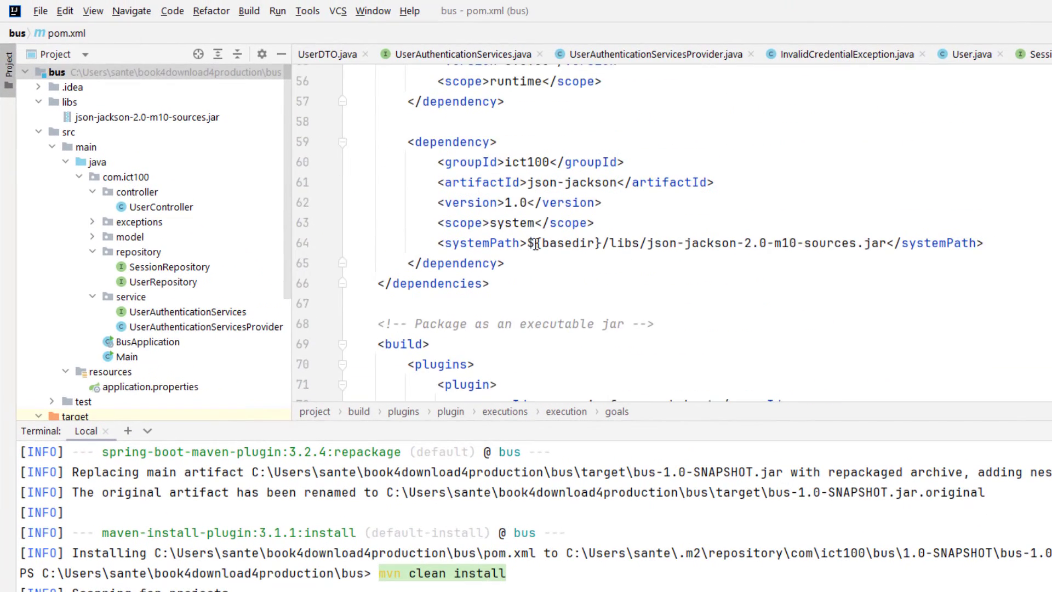
- Change the systemPath to start with ${pom.basedir} instead of ${basedir}
{"action": "type", "text": "pom."}
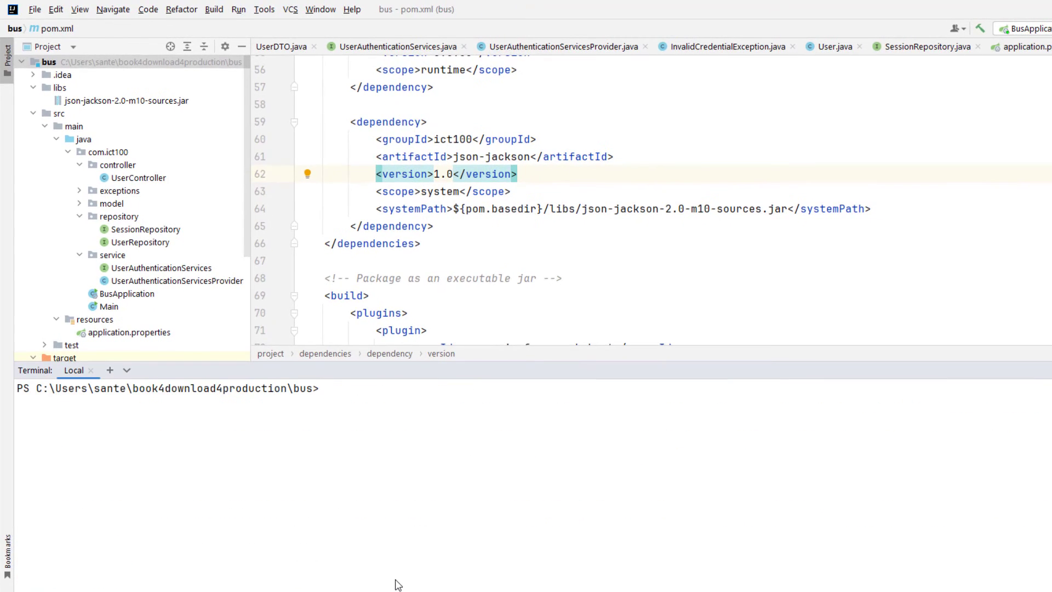
- Run mvn clean install again against the updated pom.xml
{"action": "type", "text": "mvn clean install"}
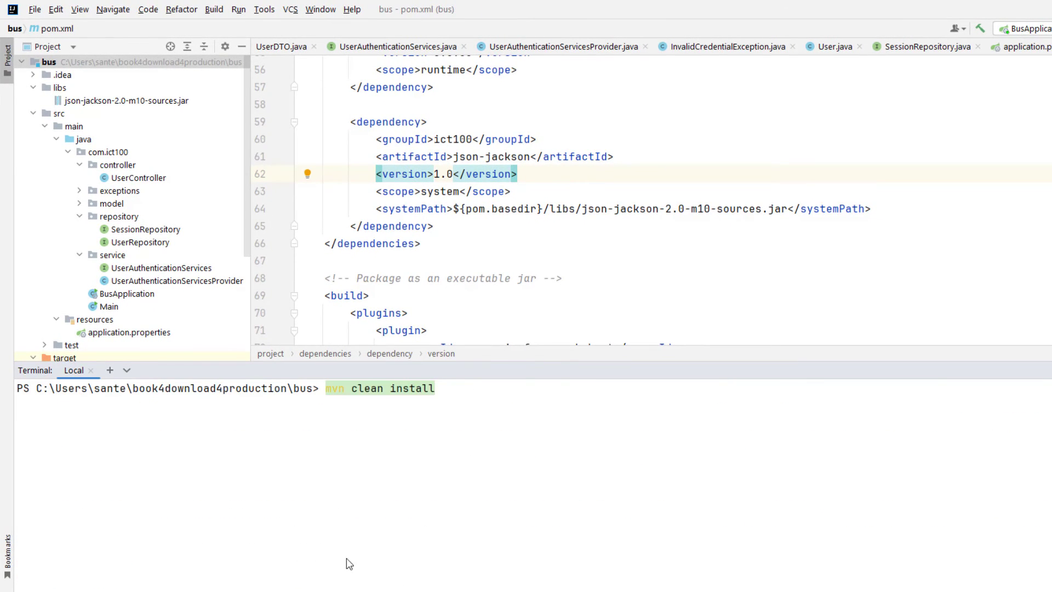
{"action": "key", "text": "Enter"}
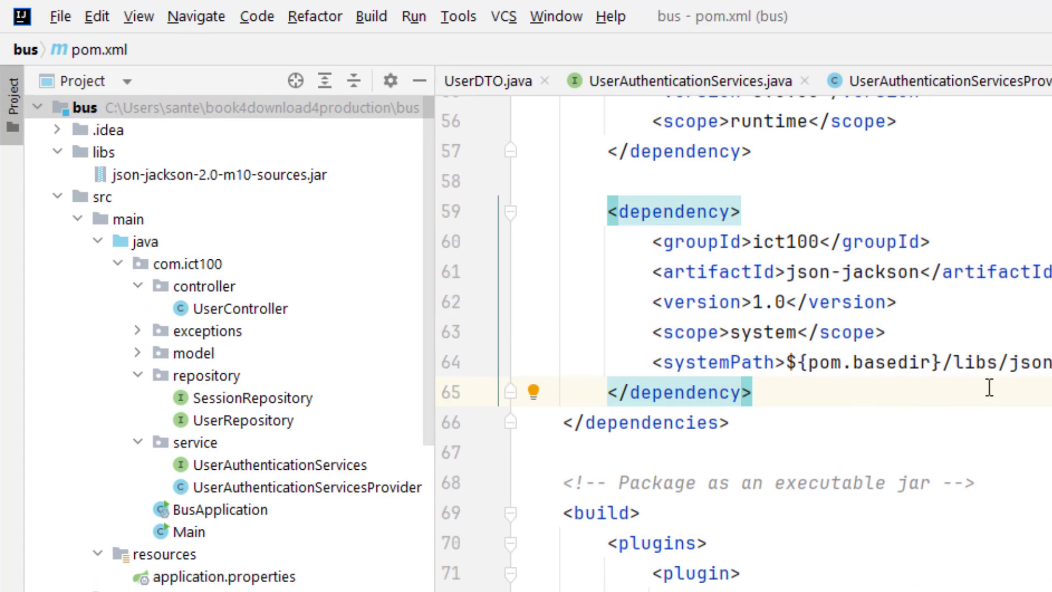
{"action": "double_click", "coordinate": [977, 364]}
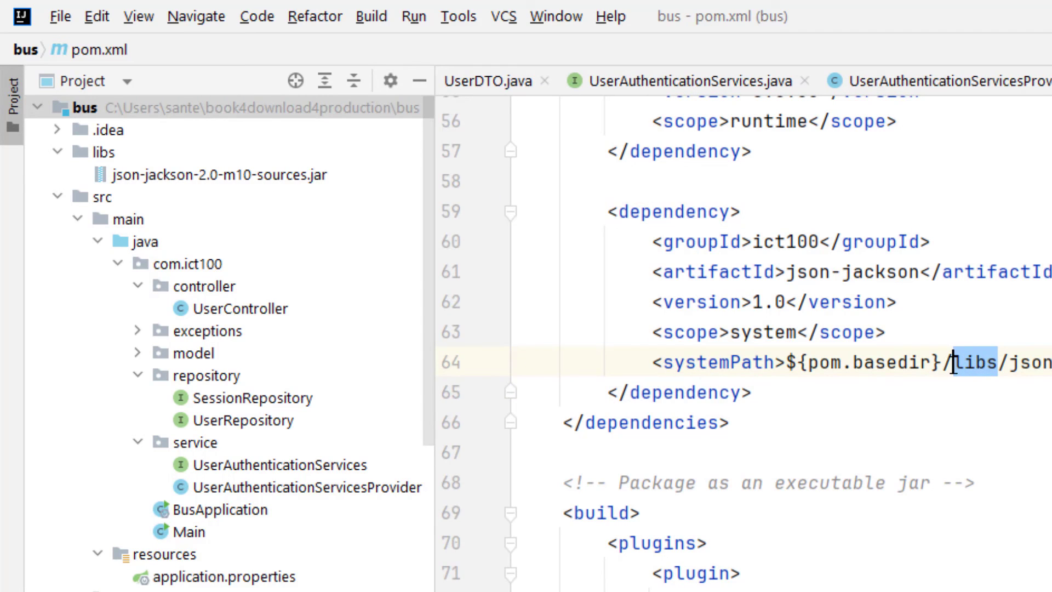